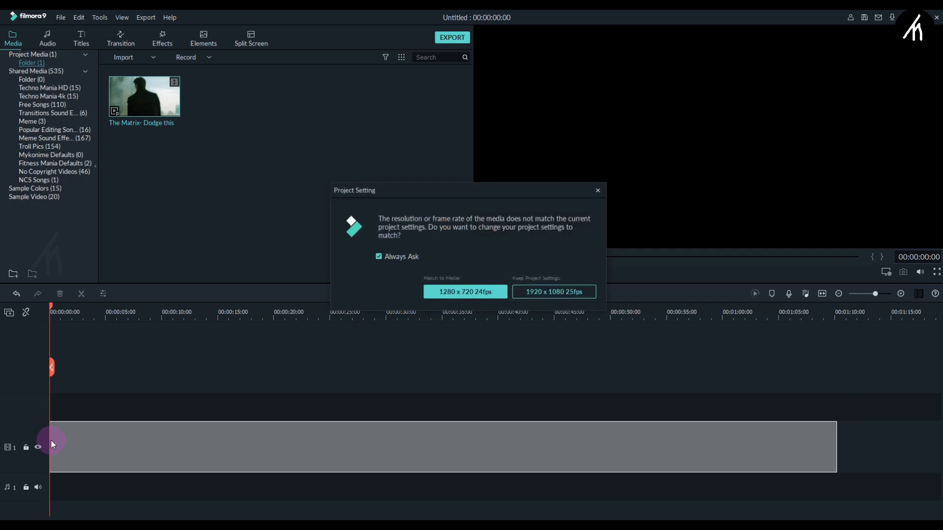
Resolve the project resolution mismatch prompt so the Matrix clip can be stacked
{"action": "left_click", "coordinate": [552, 291]}
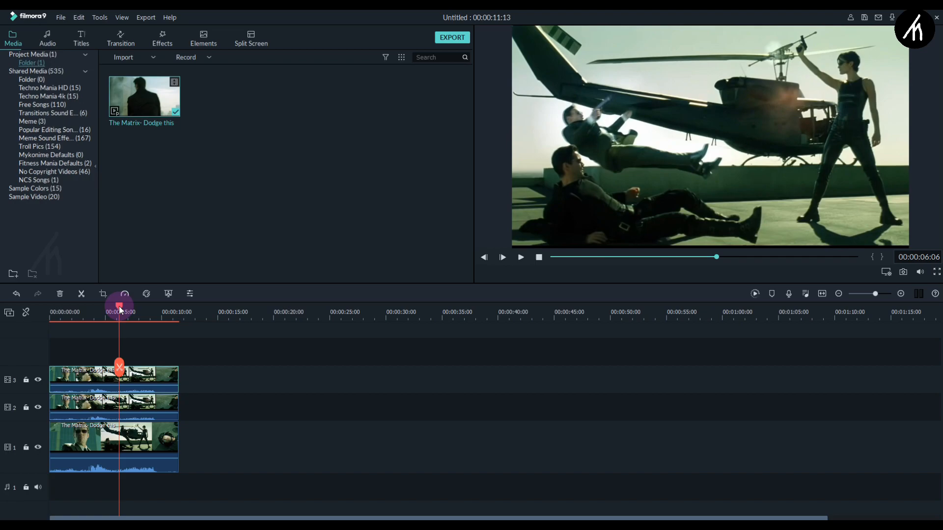
Lower the track 2 duplicate clip's opacity in its Compositing settings
{"action": "left_click_drag", "start_coordinate": [119, 308], "coordinate": [89, 308]}
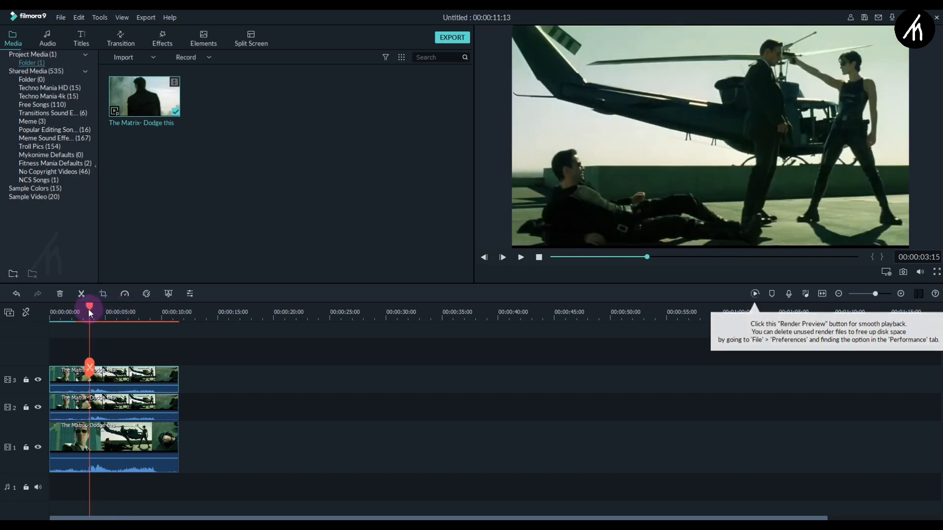
{"action": "double_click", "coordinate": [112, 415]}
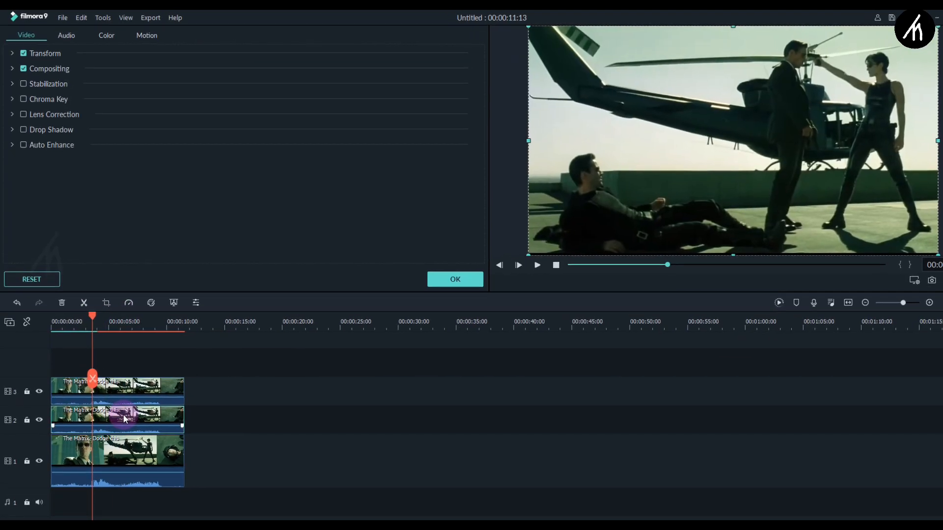
{"action": "left_click", "coordinate": [51, 67]}
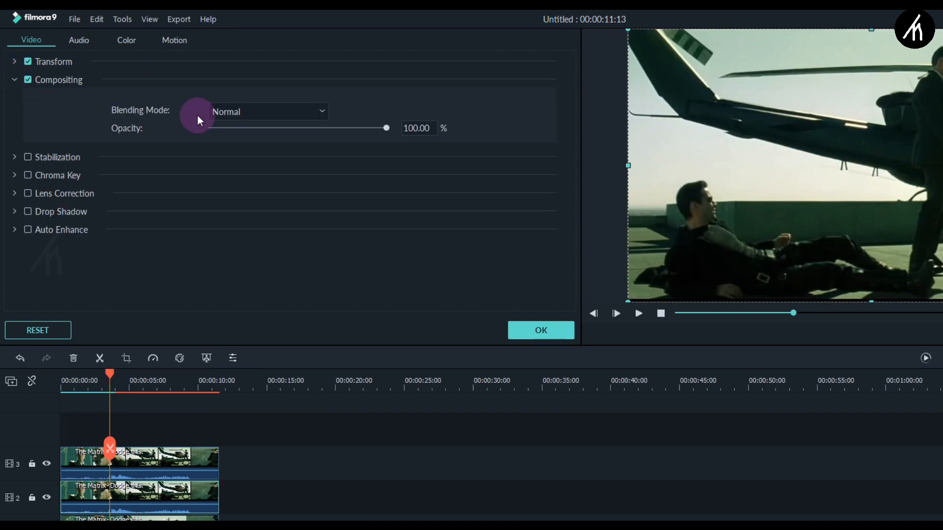
{"action": "left_click_drag", "start_coordinate": [386, 128], "coordinate": [247, 128]}
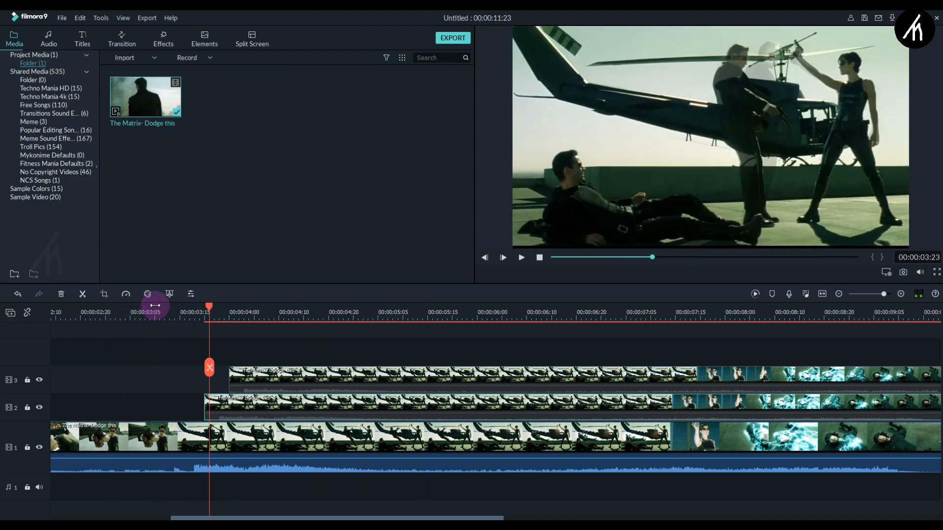
Preview an earlier frame and open the top duplicate clip's right-click options
{"action": "left_click", "coordinate": [519, 257]}
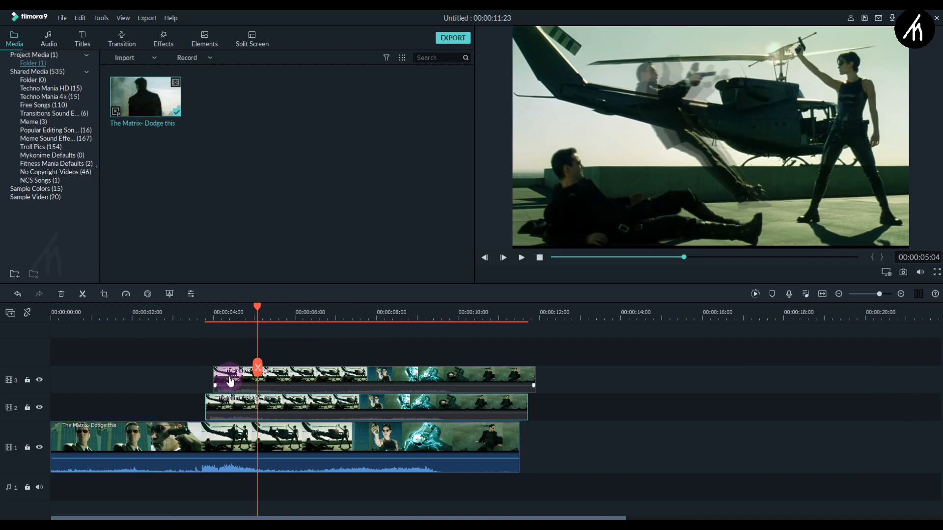
{"action": "right_click", "coordinate": [231, 375]}
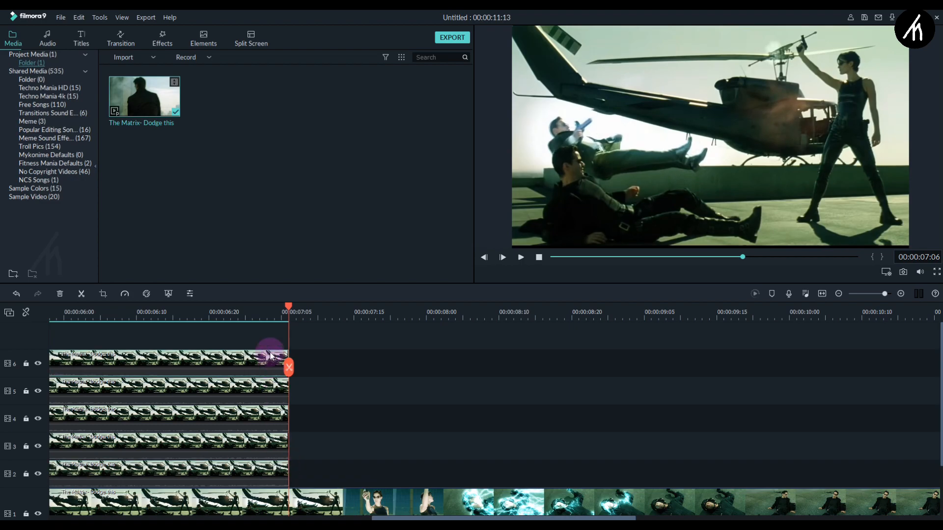
Select the top and lowest duplicates, render the preview, and check the mid-dodge ghost trail
{"action": "left_click", "coordinate": [520, 258]}
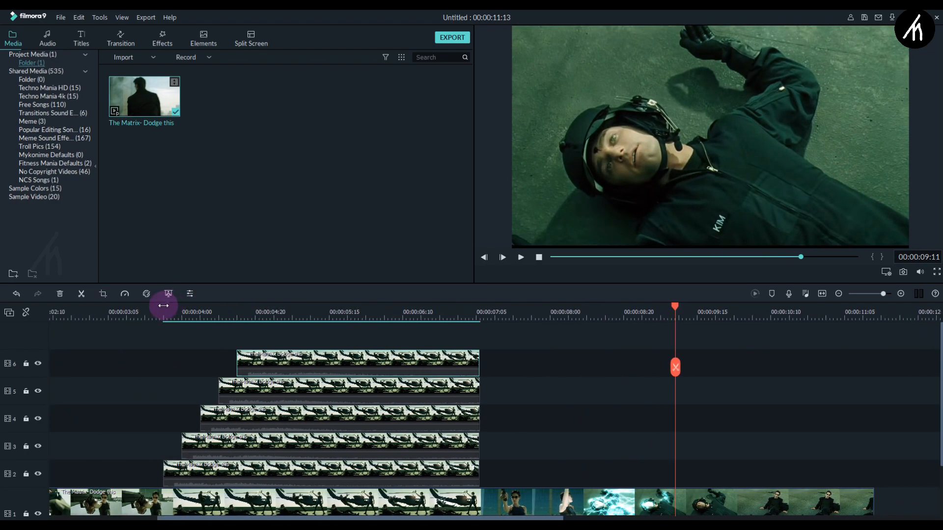
{"action": "left_click", "coordinate": [519, 258]}
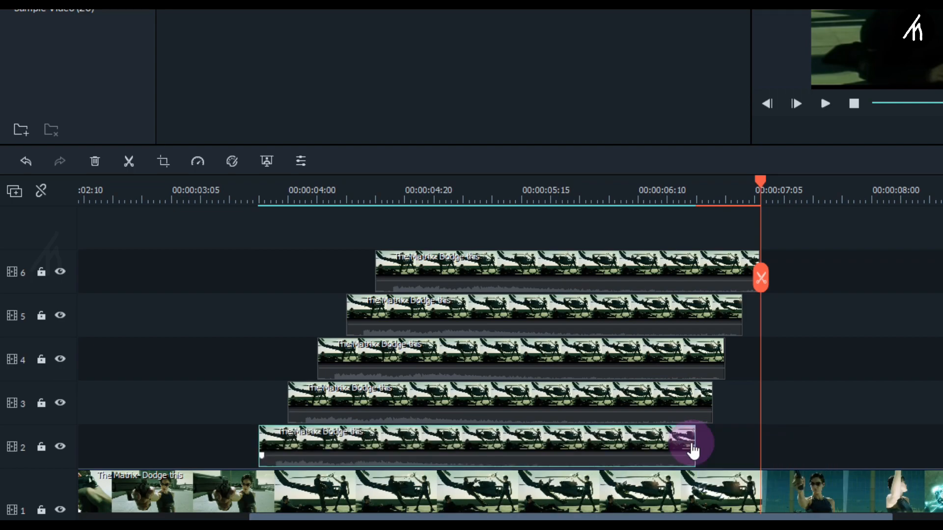
{"action": "left_click", "coordinate": [884, 254]}
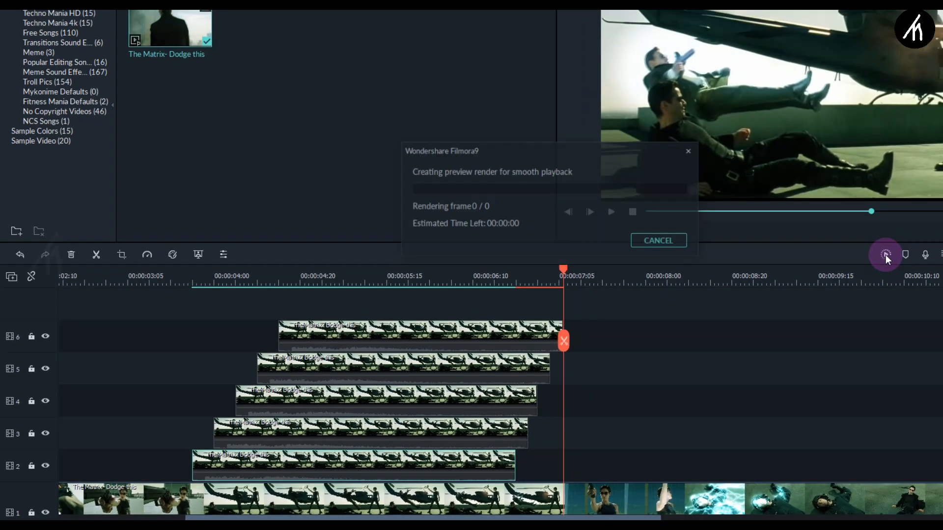
{"action": "left_click", "coordinate": [658, 240]}
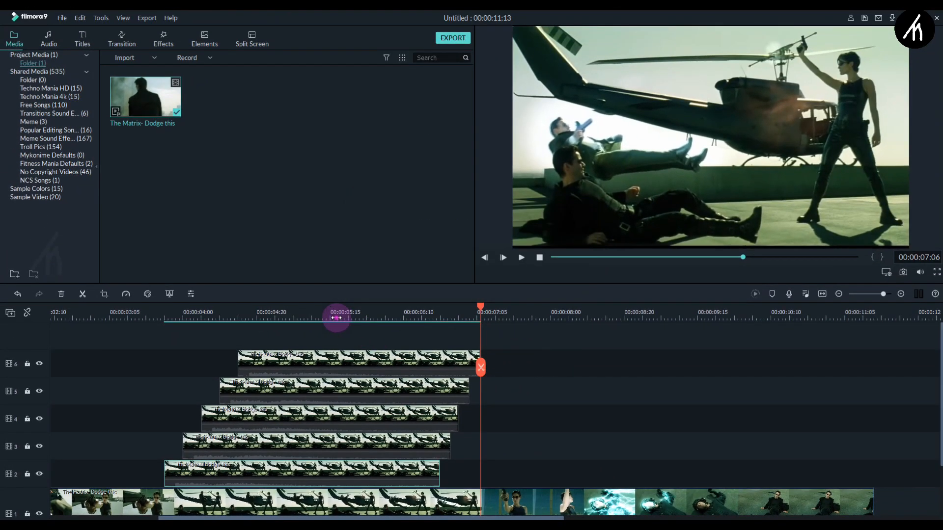
{"action": "left_click", "coordinate": [520, 258]}
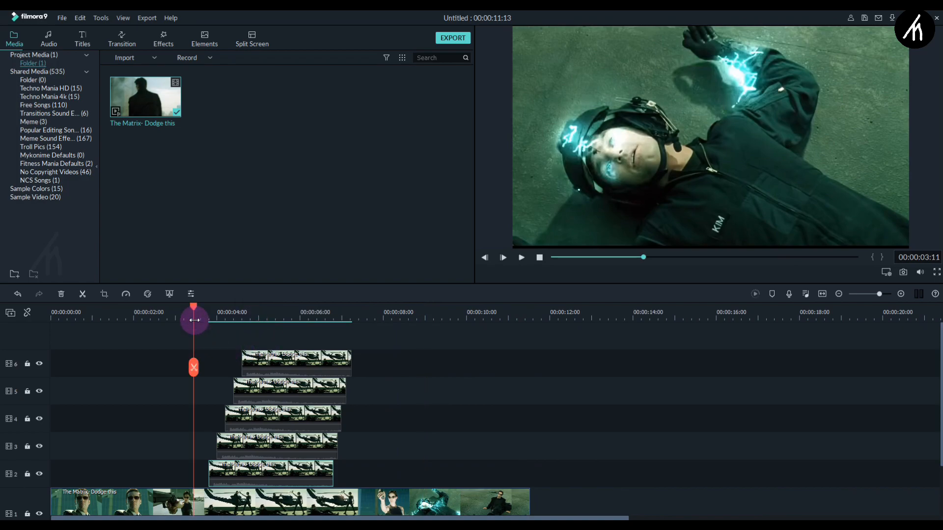
Open Effects and search for the Baltan filter
{"action": "left_click", "coordinate": [521, 258]}
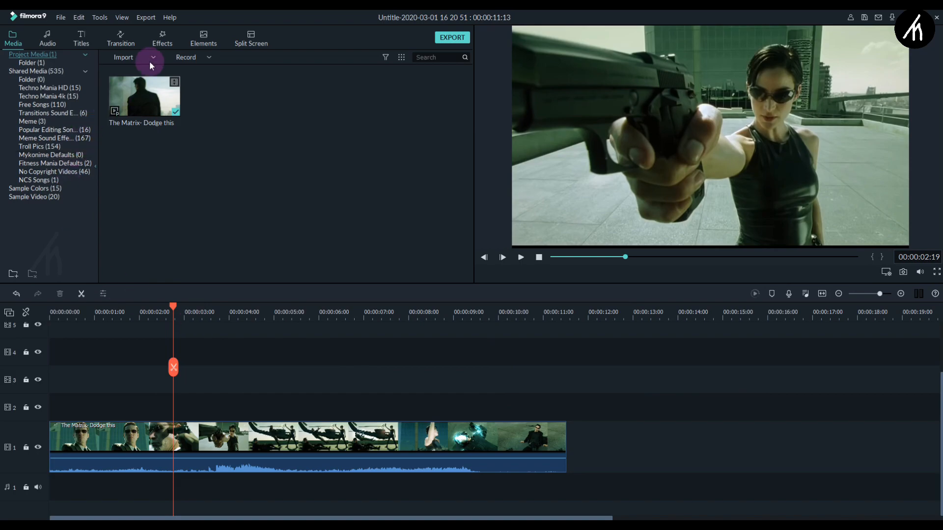
{"action": "left_click", "coordinate": [161, 37]}
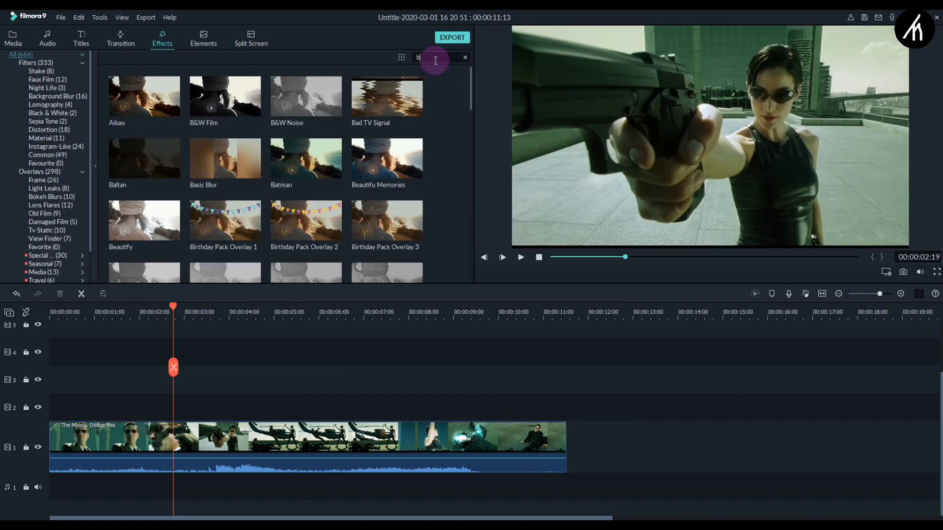
{"action": "type", "text": "alt"}
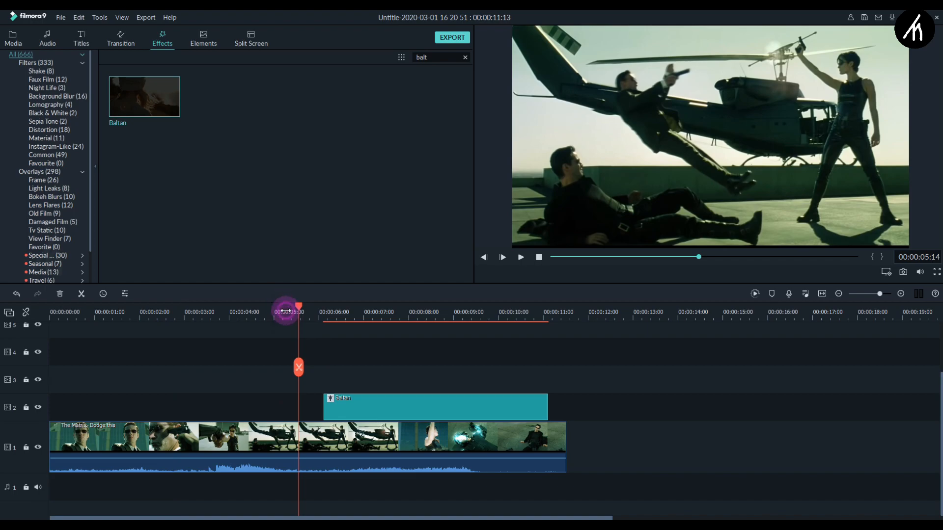
Move the Baltan filter over the dodge, set Alpha to 59, and play it
{"action": "left_click_drag", "start_coordinate": [287, 307], "coordinate": [243, 307]}
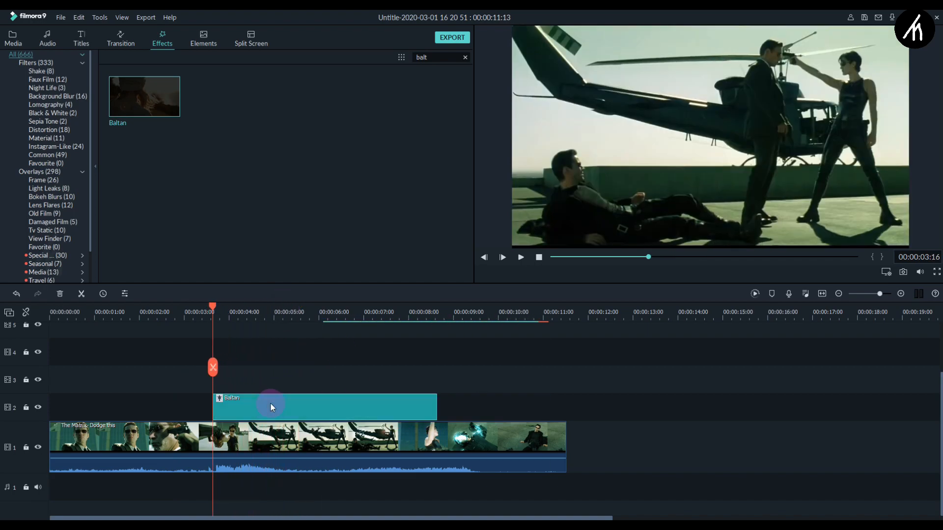
{"action": "left_click", "coordinate": [520, 257]}
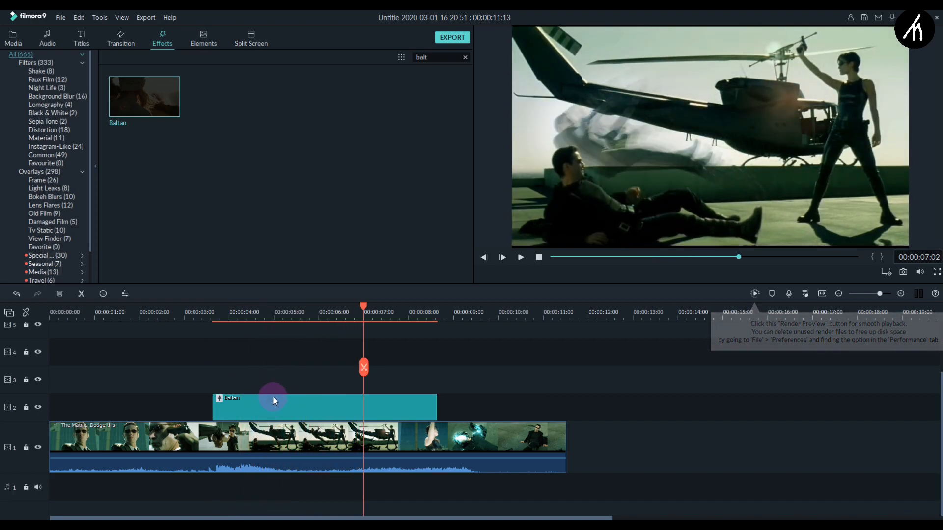
{"action": "double_click", "coordinate": [273, 407]}
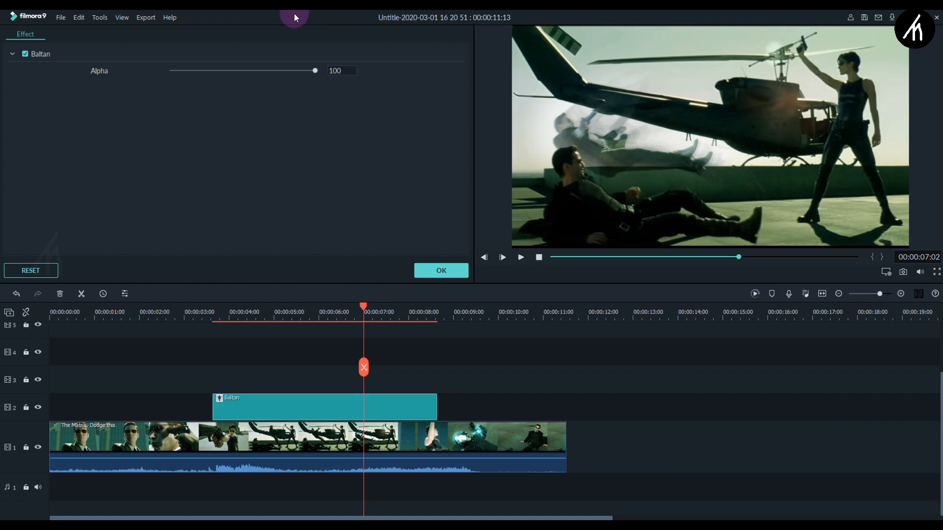
{"action": "left_click_drag", "start_coordinate": [364, 307], "coordinate": [203, 308]}
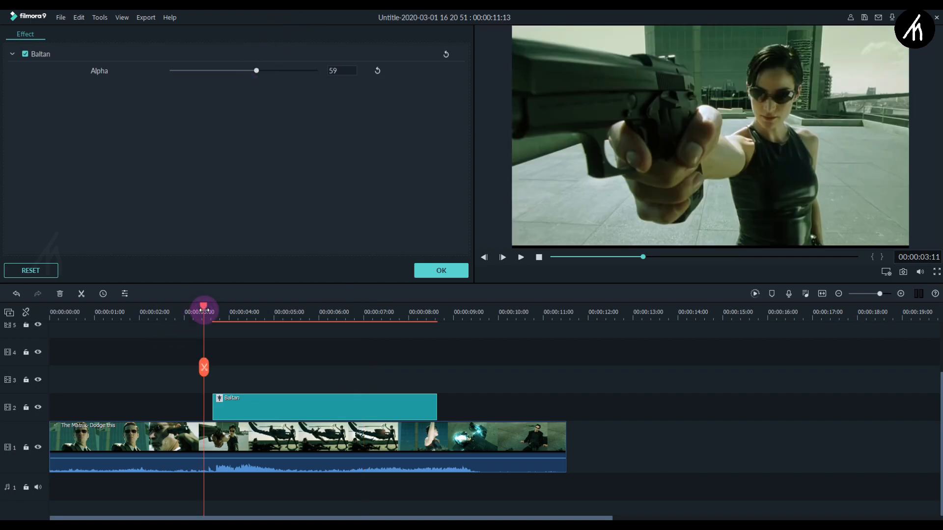
{"action": "left_click", "coordinate": [501, 257]}
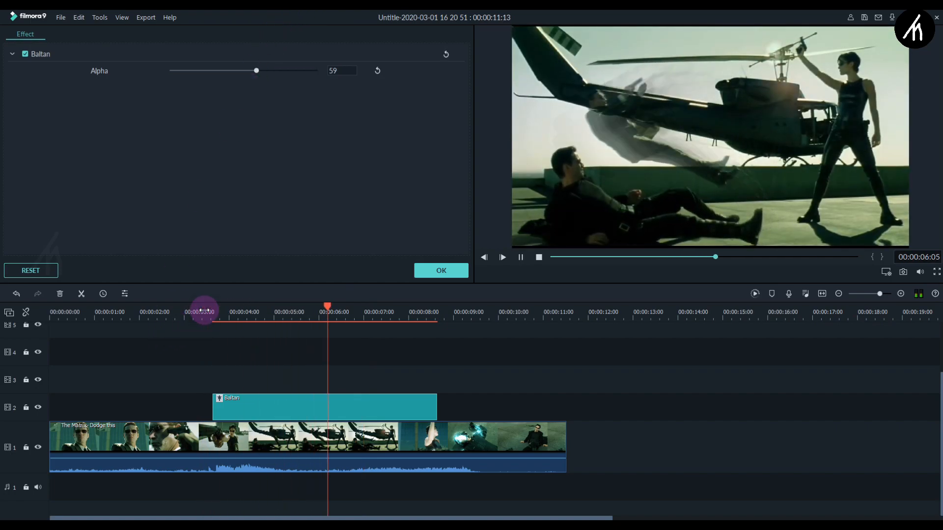